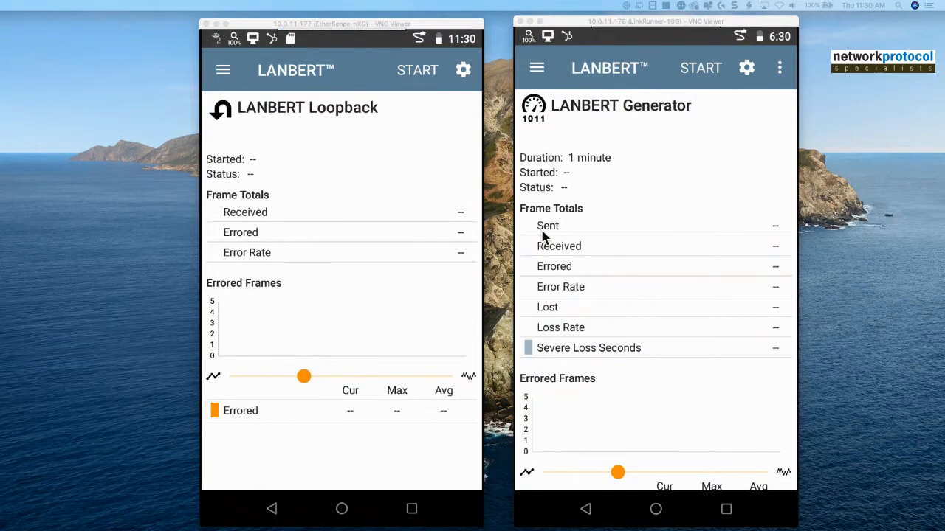
{"action": "mouse_move", "coordinate": [315, 83]}
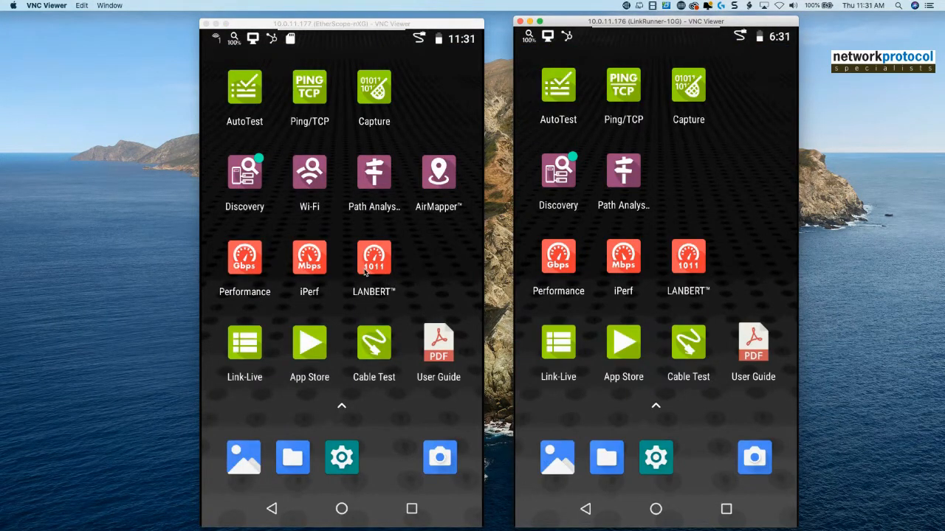
Launch LANBERT on the EtherScope and LinkRunner, switching the LinkRunner to LANBERT Loopback mode.
{"action": "left_click", "coordinate": [374, 258]}
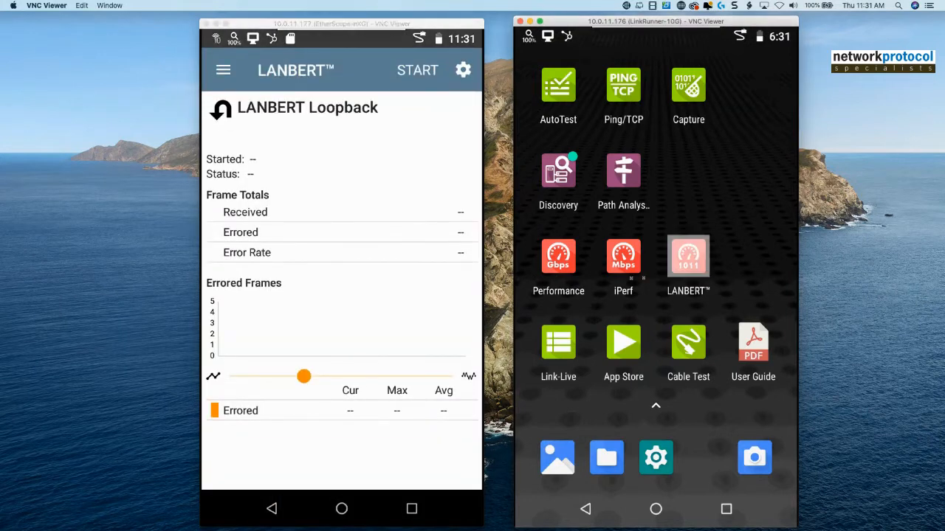
{"action": "left_click", "coordinate": [688, 256]}
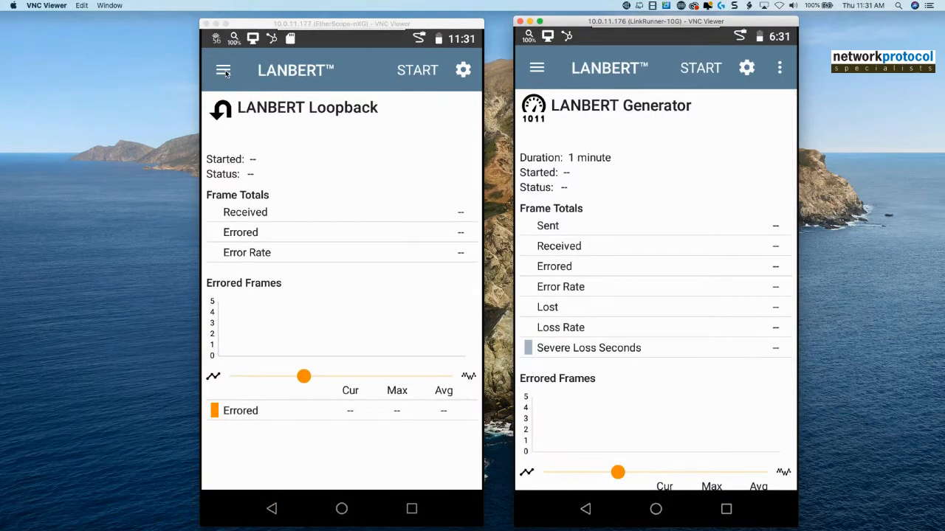
{"action": "left_click", "coordinate": [224, 70]}
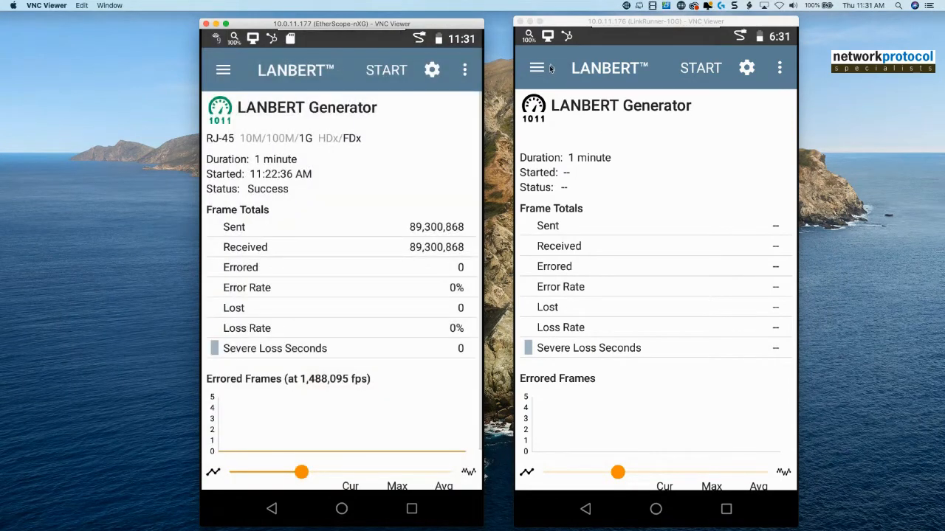
{"action": "left_click", "coordinate": [538, 67]}
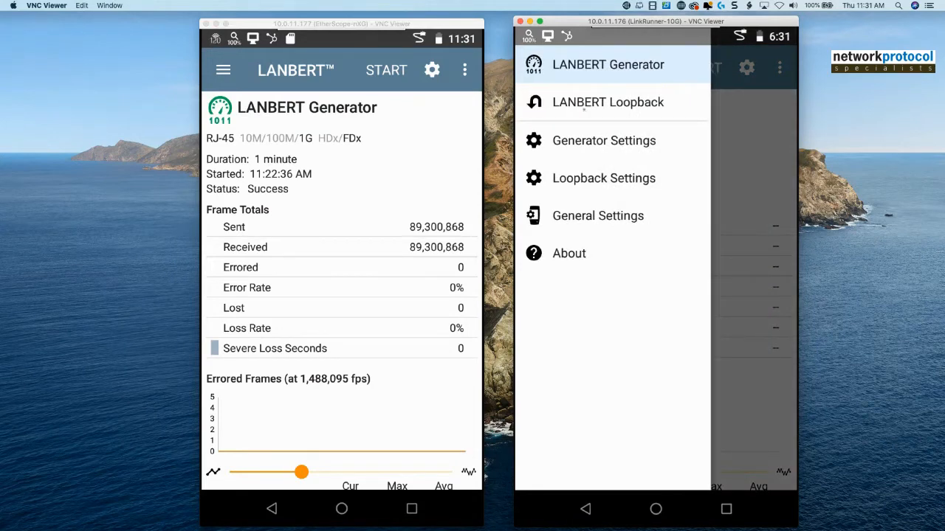
{"action": "left_click", "coordinate": [607, 102]}
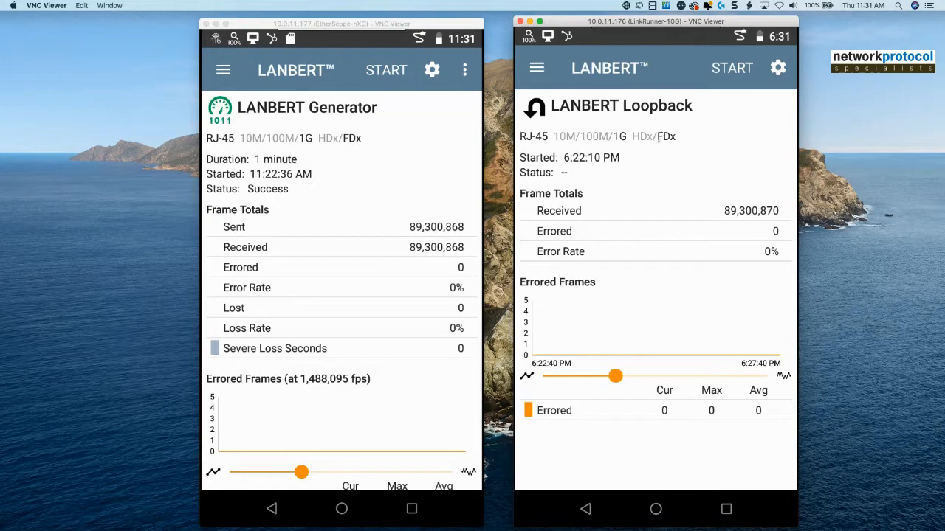
{"action": "mouse_move", "coordinate": [368, 152]}
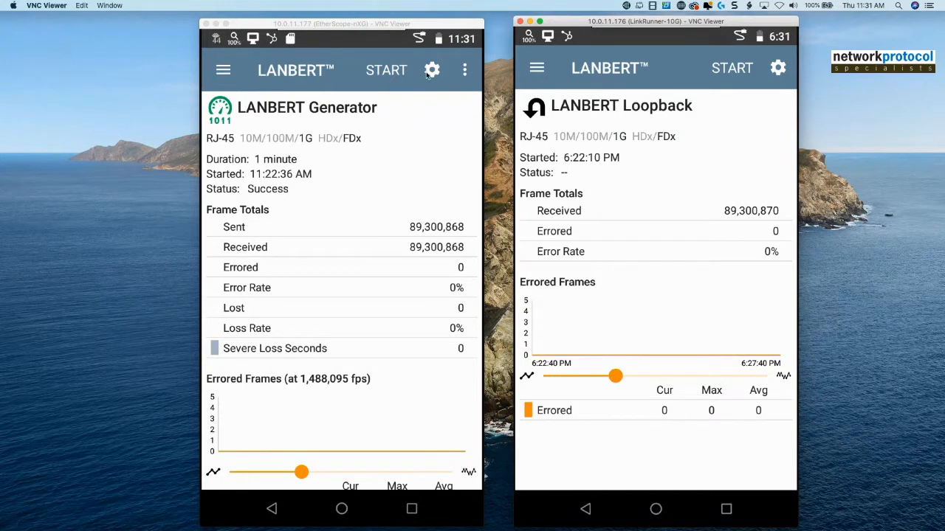
Set the EtherScope Generator's test duration to 30 minutes and return to its results.
{"action": "left_click", "coordinate": [432, 69]}
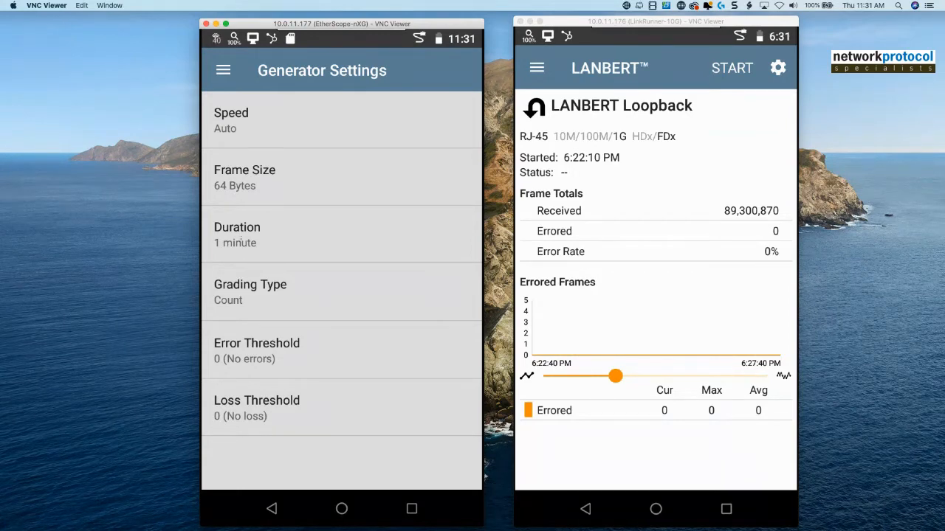
{"action": "left_click", "coordinate": [237, 235]}
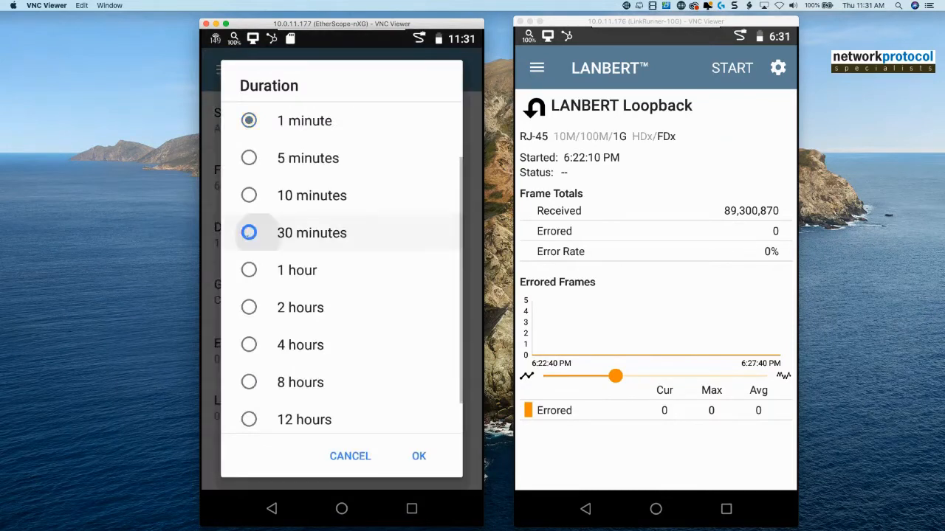
{"action": "left_click", "coordinate": [249, 232]}
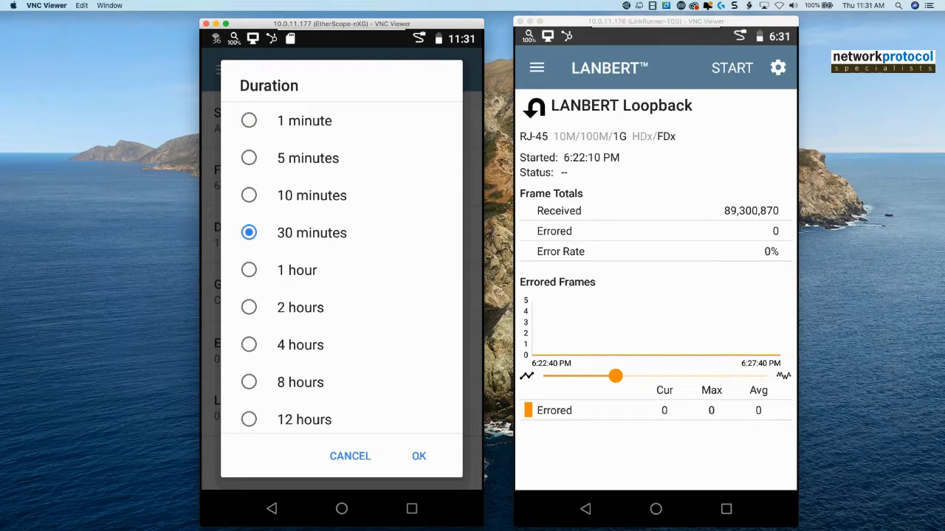
{"action": "left_click", "coordinate": [418, 455]}
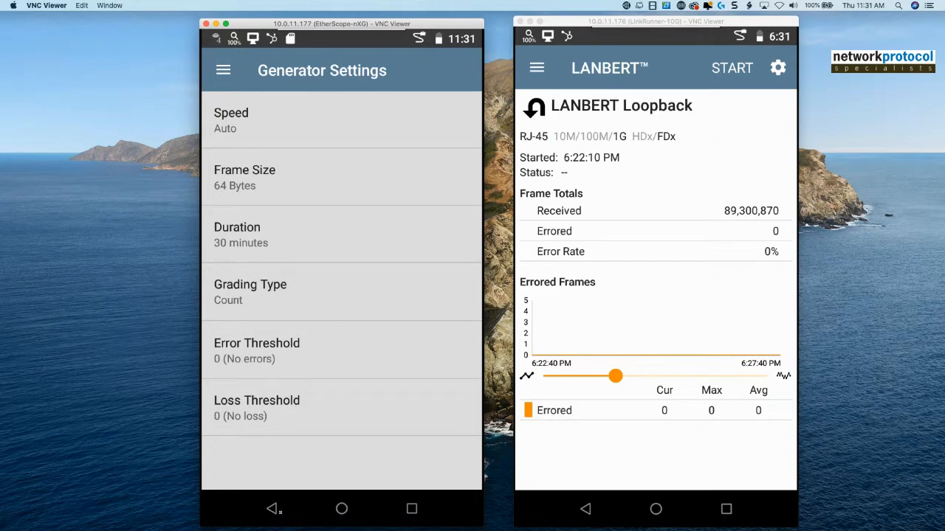
{"action": "left_click", "coordinate": [274, 509]}
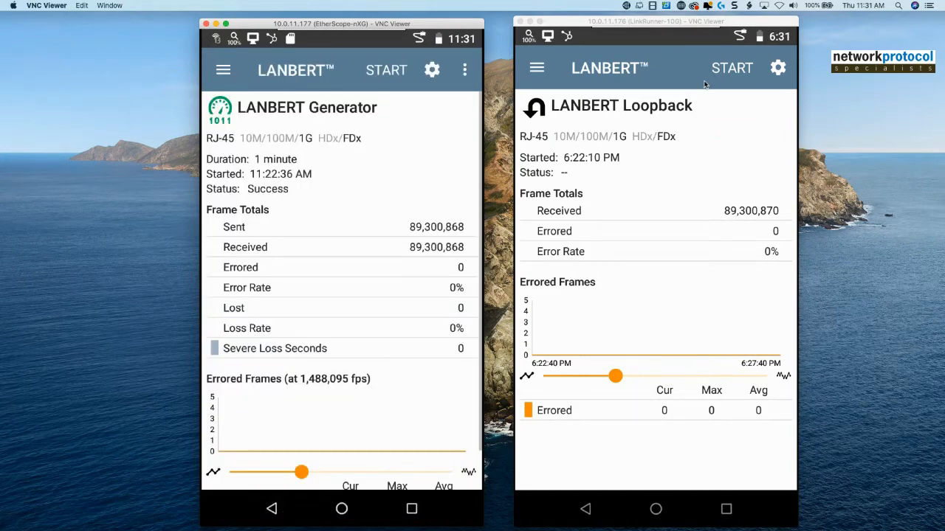
Start the LANBERT Loopback test on the LinkRunner.
{"action": "left_click", "coordinate": [732, 68]}
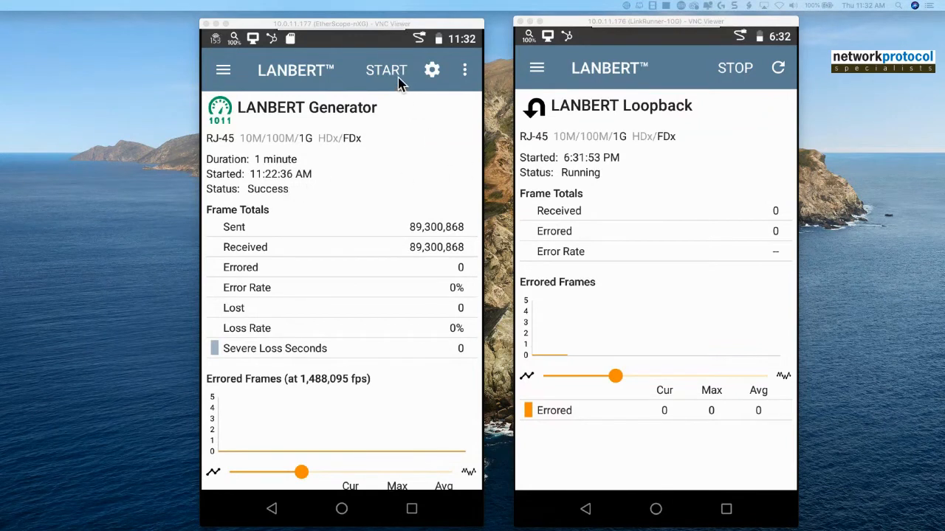
Start the 30-minute LANBERT Generator test on the EtherScope.
{"action": "left_click", "coordinate": [386, 69]}
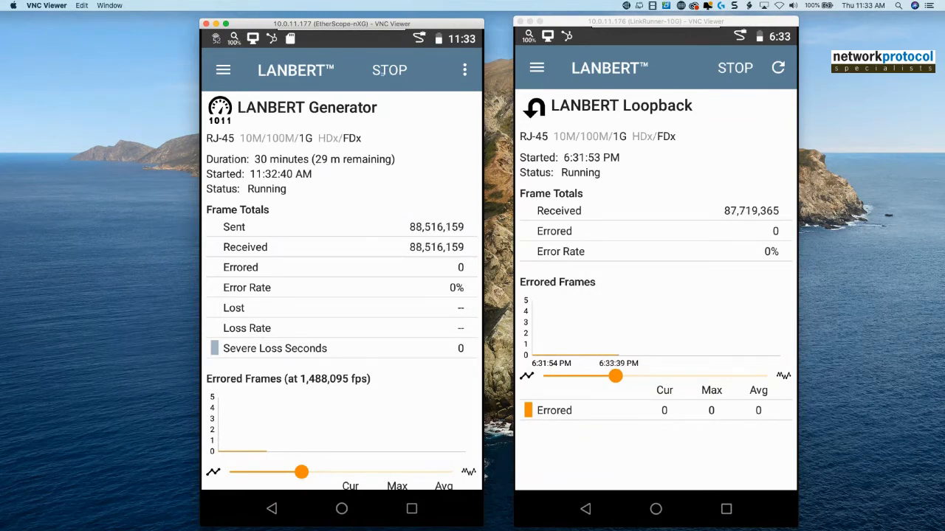
Stop the 30-minute run, set the Generator duration to 10 seconds, and start a new test.
{"action": "left_click", "coordinate": [389, 69]}
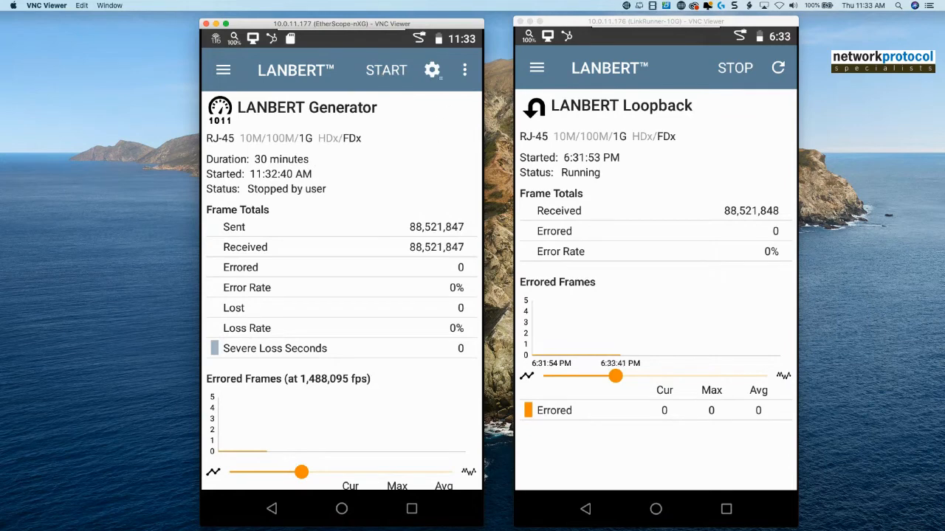
{"action": "left_click", "coordinate": [432, 69]}
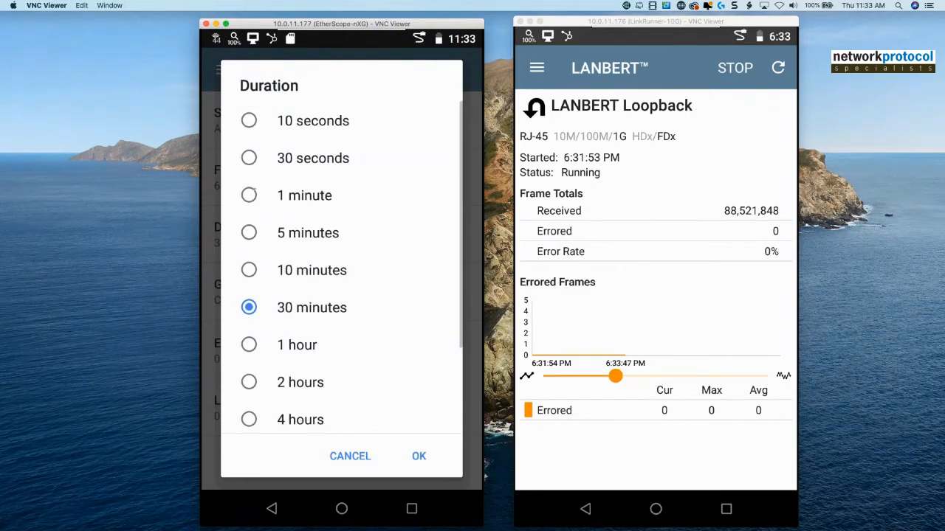
{"action": "left_click", "coordinate": [249, 120]}
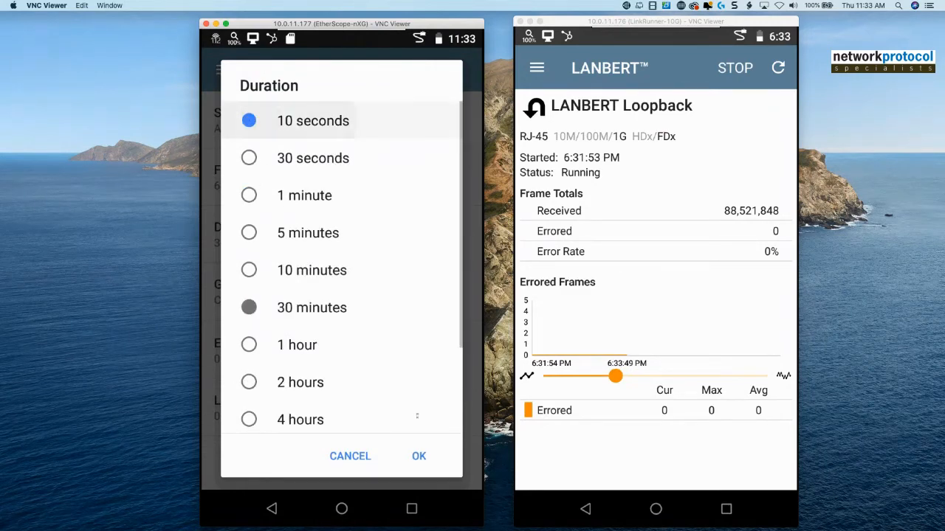
{"action": "left_click", "coordinate": [418, 455]}
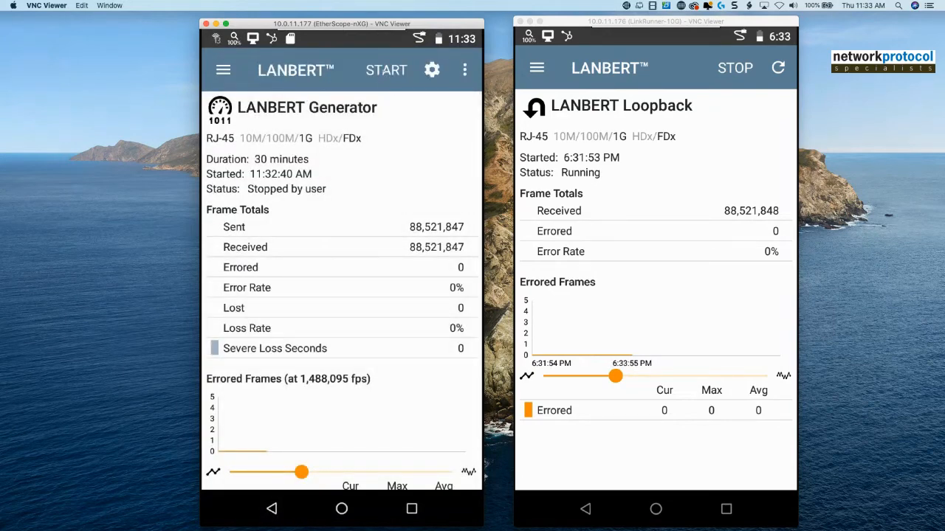
{"action": "left_click", "coordinate": [386, 70]}
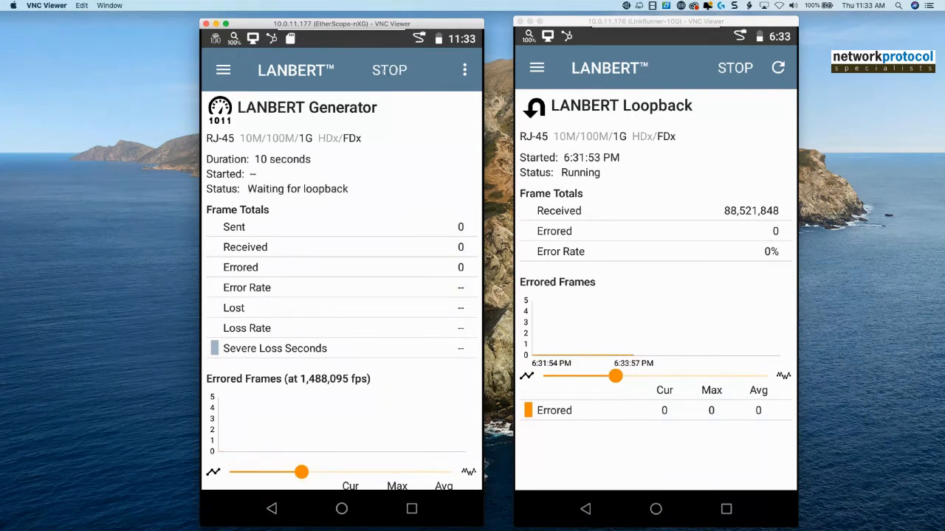